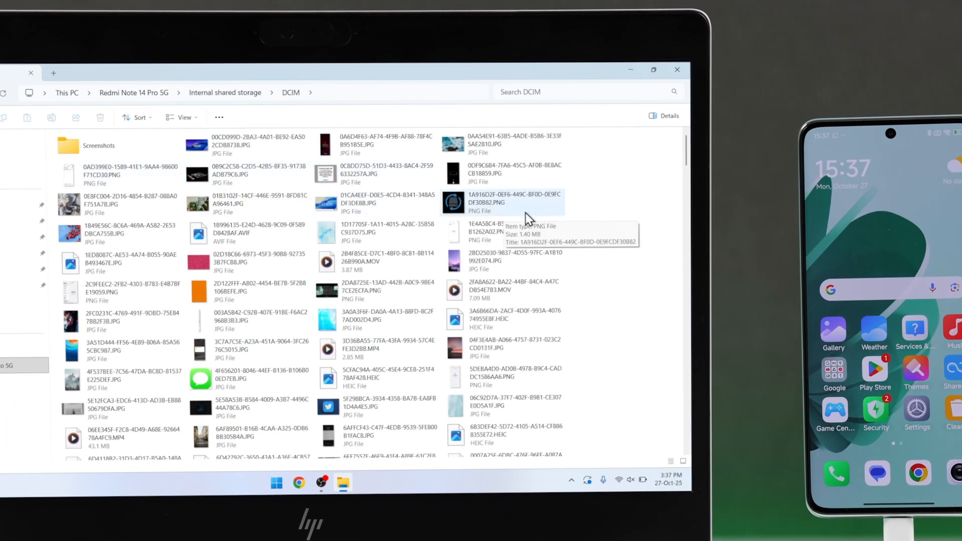
Scroll the DCIM folder view, then close File Explorer to leave only the desktop.
{"action": "scroll", "scroll_direction": "down", "scroll_amount": 3}
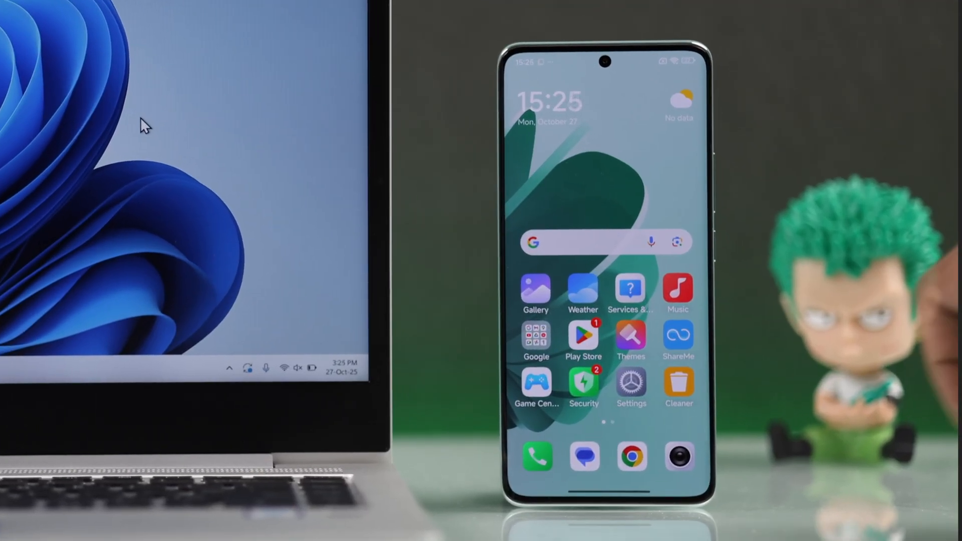
Turn on Google backup with Other device data ticked, via Settings > Google > All services > Backup.
{"action": "left_click", "coordinate": [631, 385]}
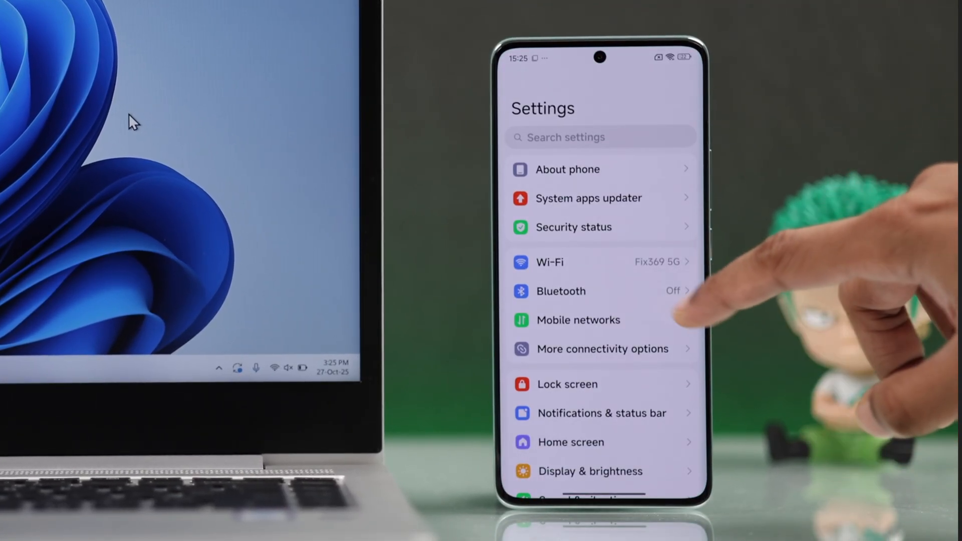
{"action": "scroll", "scroll_direction": "down", "scroll_amount": 3}
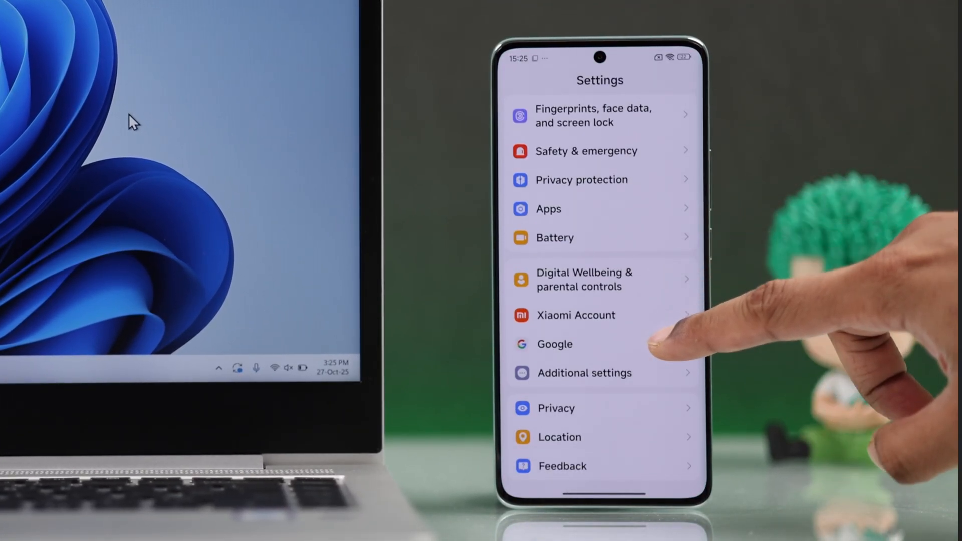
{"action": "left_click", "coordinate": [553, 344]}
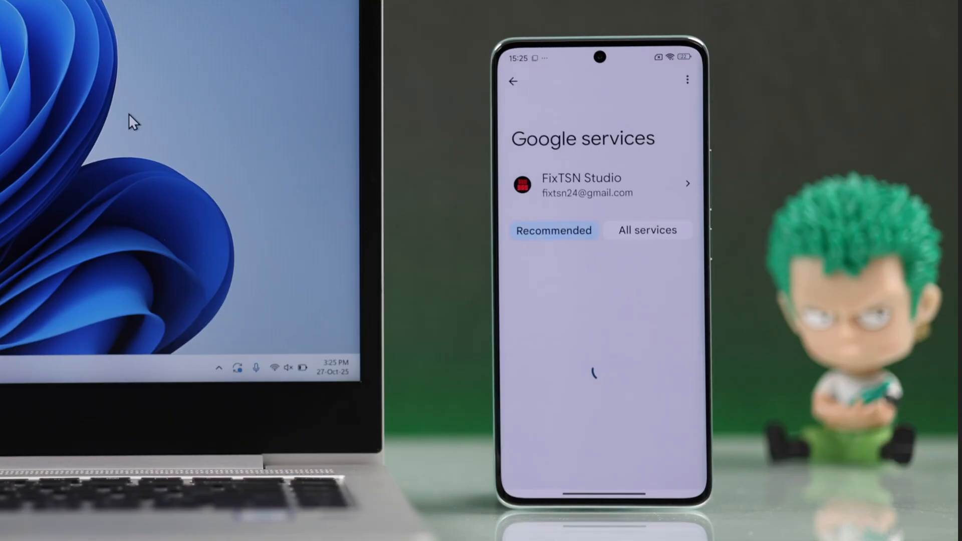
{"action": "left_click", "coordinate": [648, 230]}
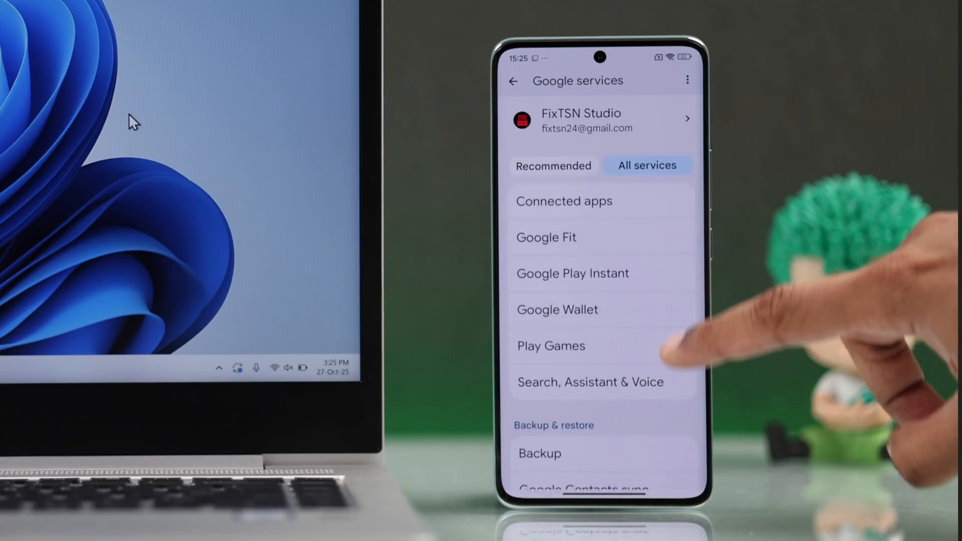
{"action": "left_click", "coordinate": [539, 453]}
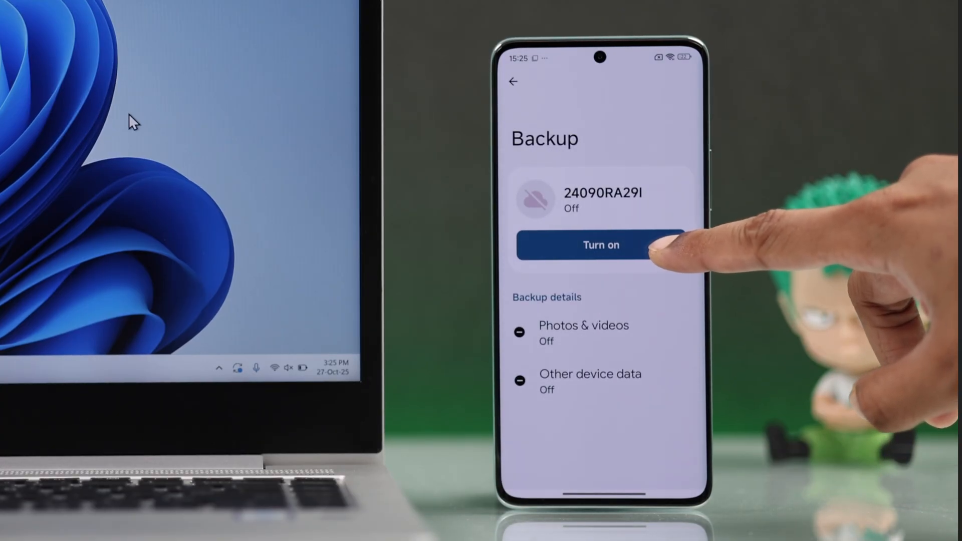
{"action": "left_click", "coordinate": [600, 245]}
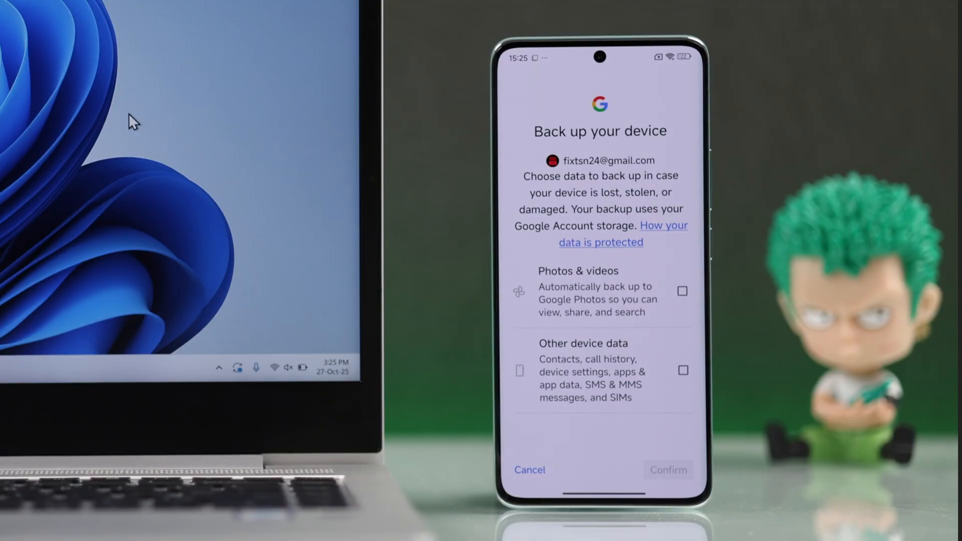
{"action": "left_click", "coordinate": [682, 370]}
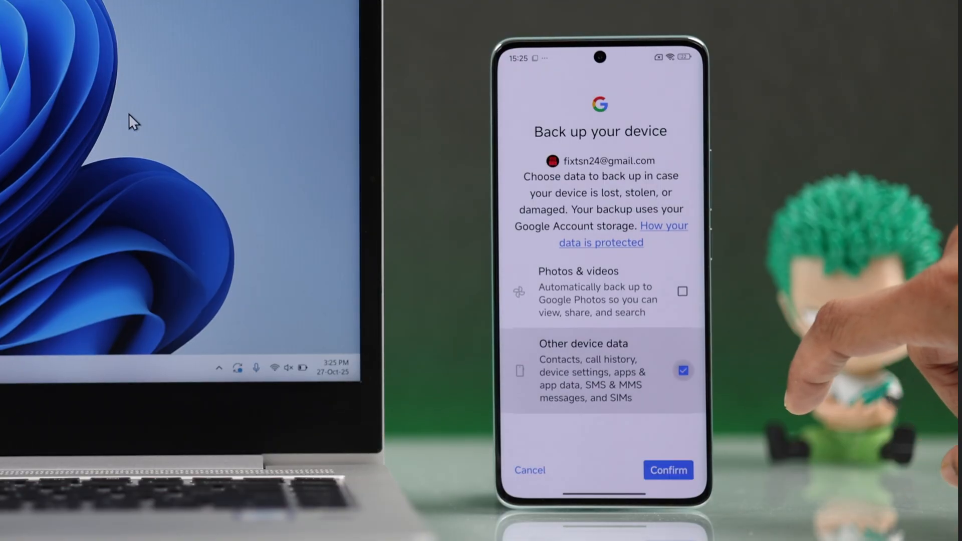
{"action": "left_click", "coordinate": [668, 471]}
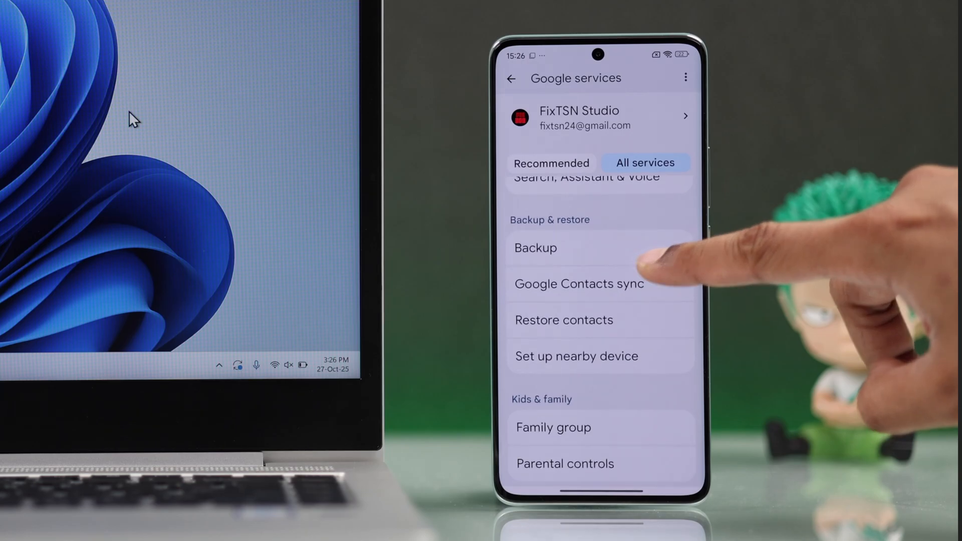
Start Set up nearby device and continue past the Getting started screen.
{"action": "left_click", "coordinate": [576, 356]}
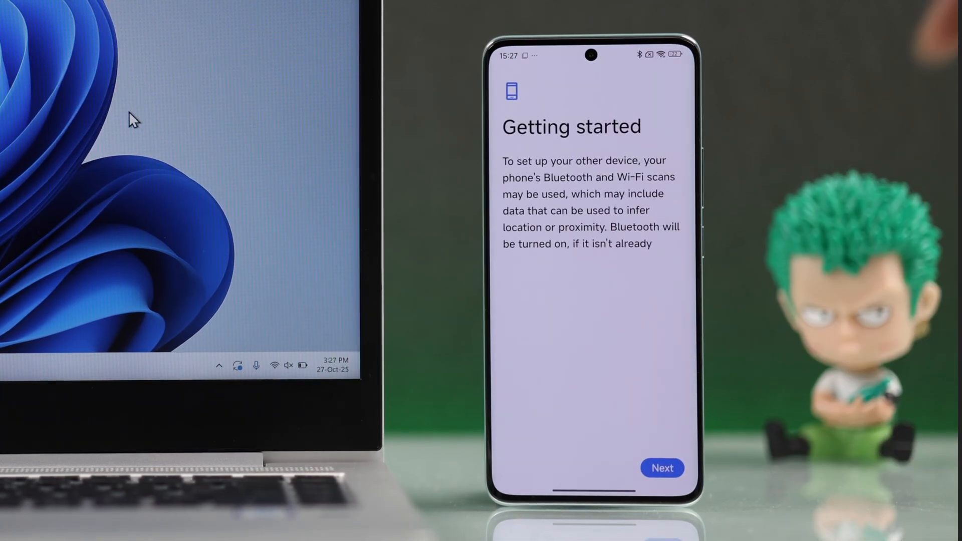
{"action": "left_click", "coordinate": [662, 469]}
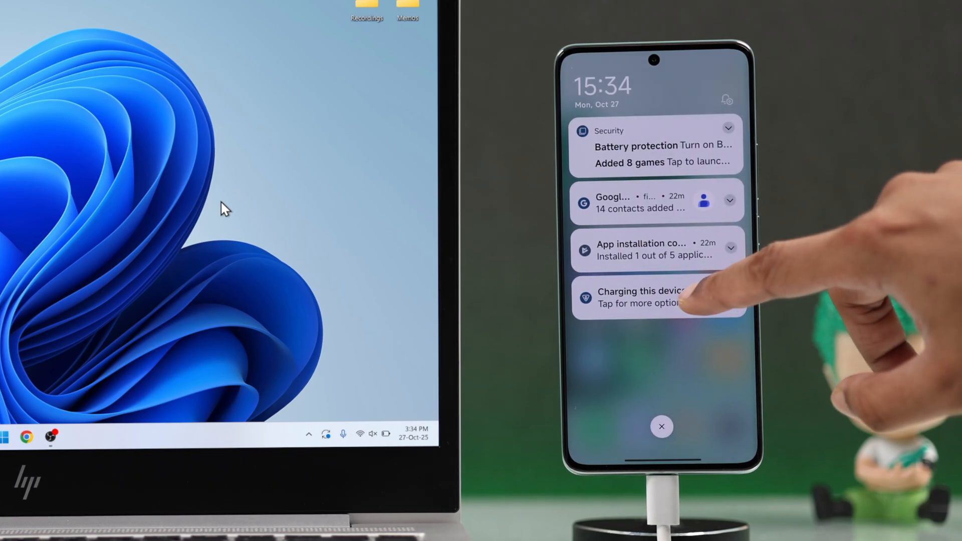
Switch the phone's USB mode from charging to File Transfer/Android Auto.
{"action": "left_click", "coordinate": [643, 296]}
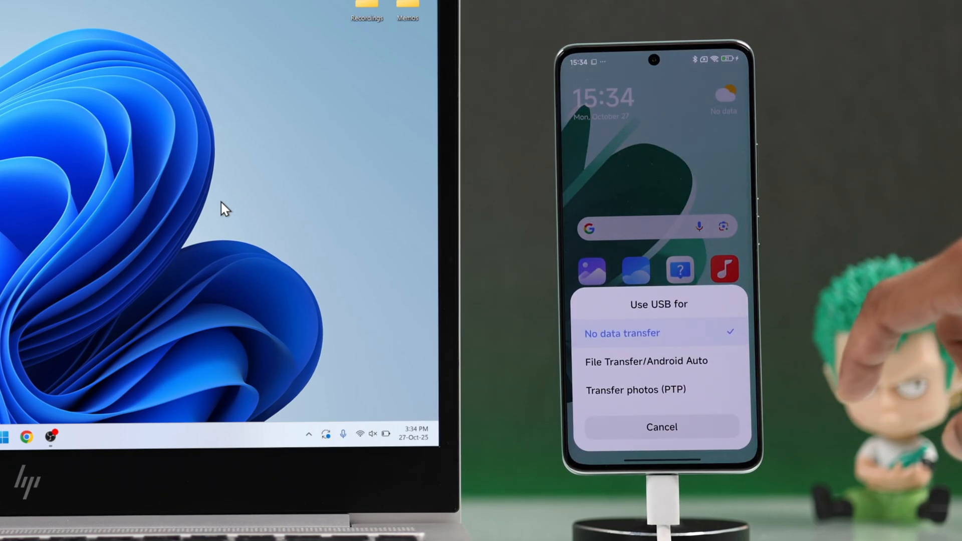
{"action": "left_click", "coordinate": [661, 427]}
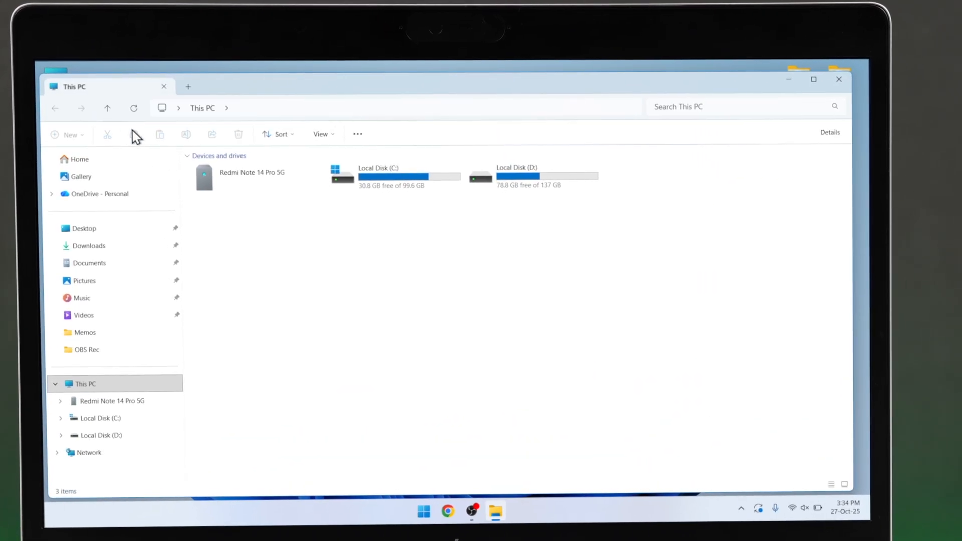
Open the Redmi Note 14 Pro 5G's internal shared storage and select its 16 folders.
{"action": "double_click", "coordinate": [241, 177]}
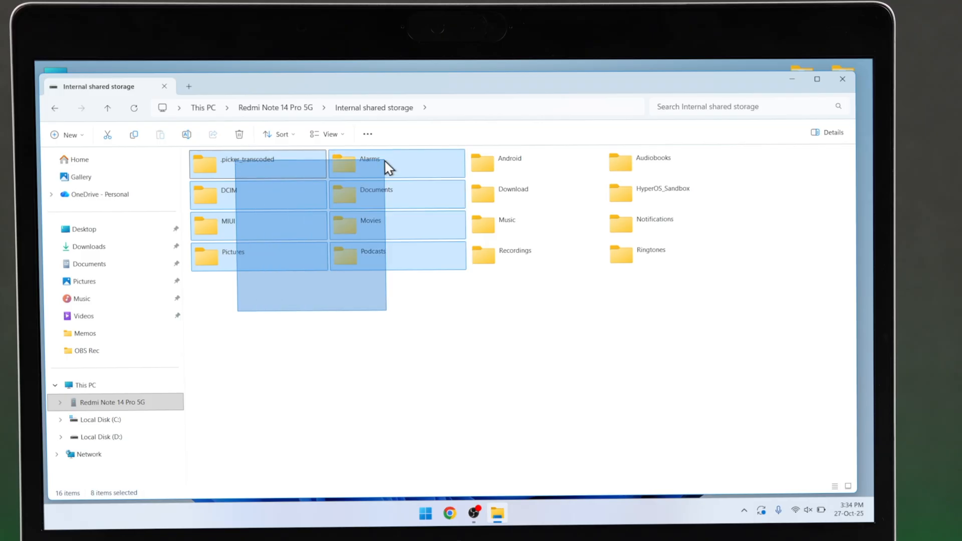
{"action": "key", "text": "ctrl+a"}
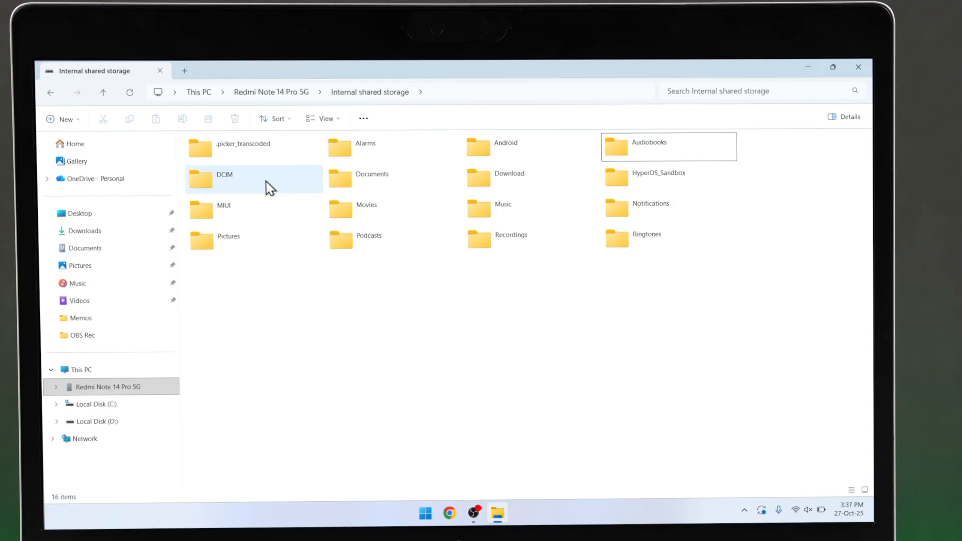
Browse the DCIM photos, then select all 35 app folders in Android\data.
{"action": "double_click", "coordinate": [225, 174]}
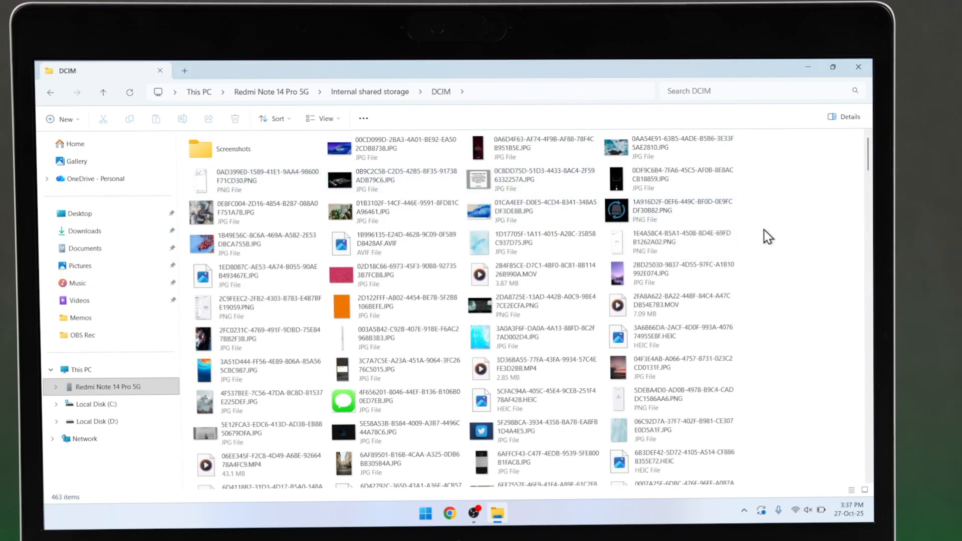
{"action": "scroll", "scroll_direction": "down", "scroll_amount": 3}
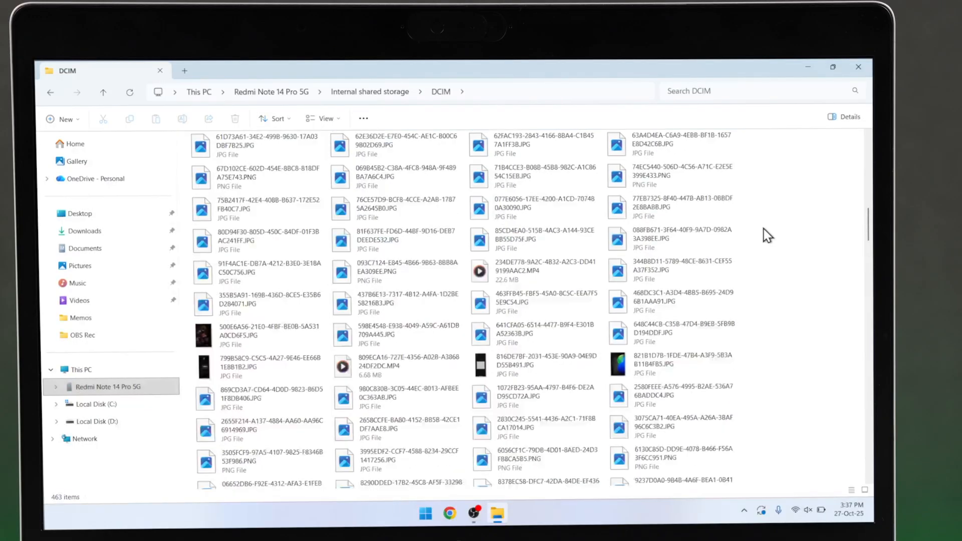
{"action": "scroll", "scroll_direction": "down", "scroll_amount": 3}
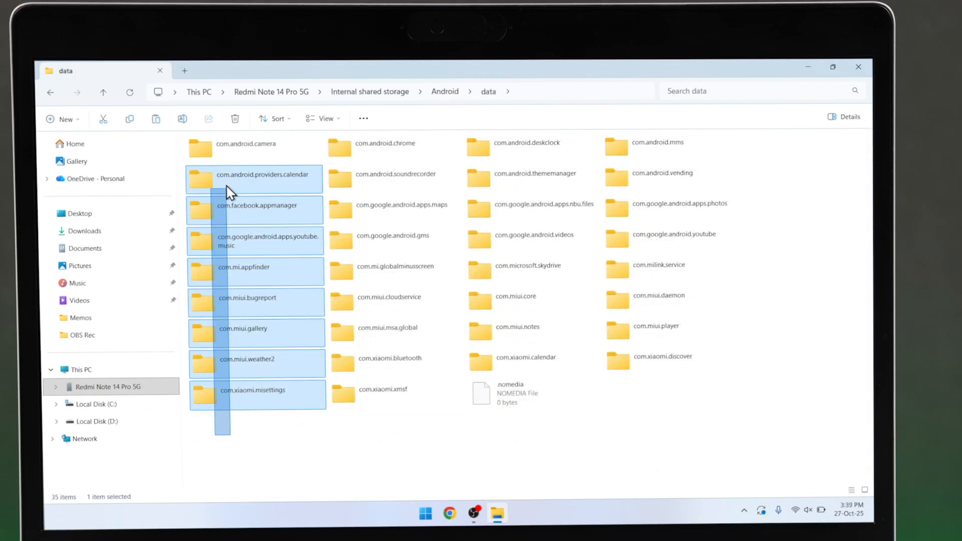
{"action": "key", "text": "ctrl+a"}
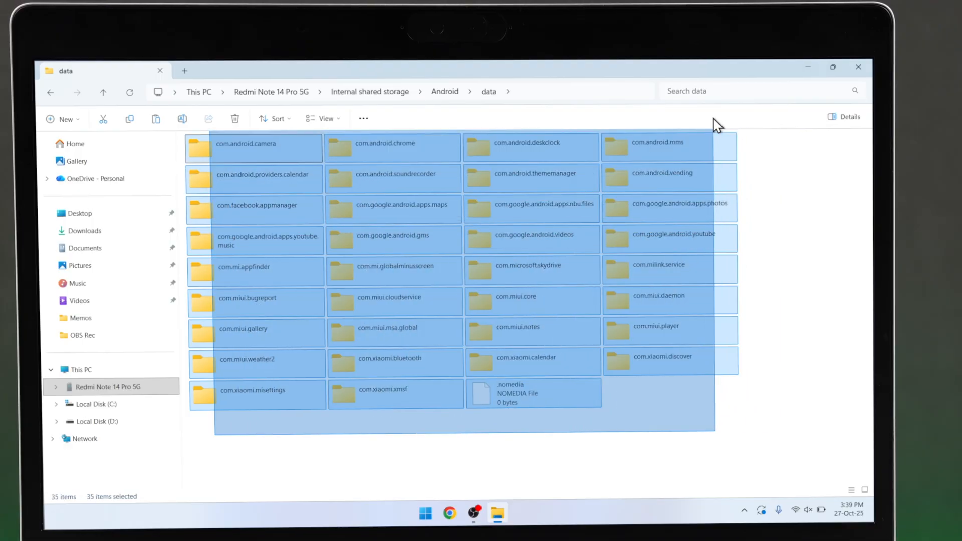